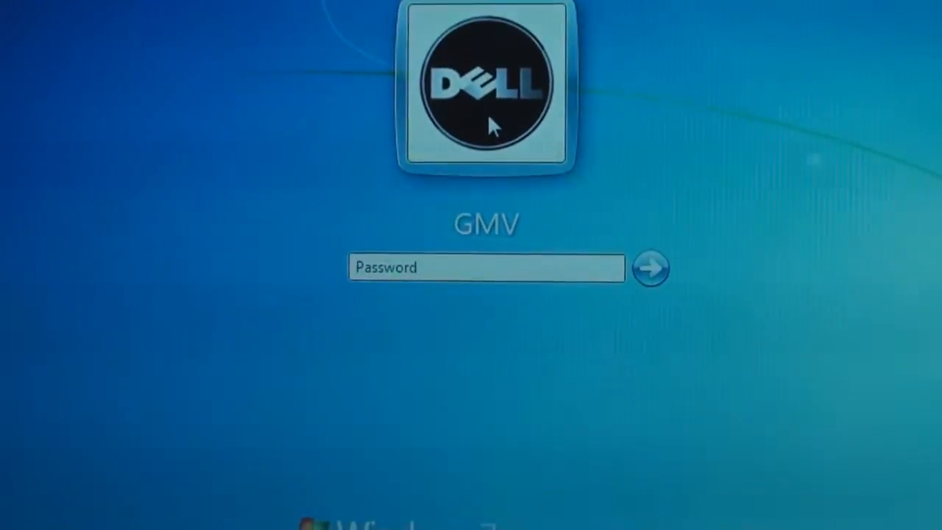
Log in with the account password and reach the Windows 7 desktop
{"action": "type", "text": "••"}
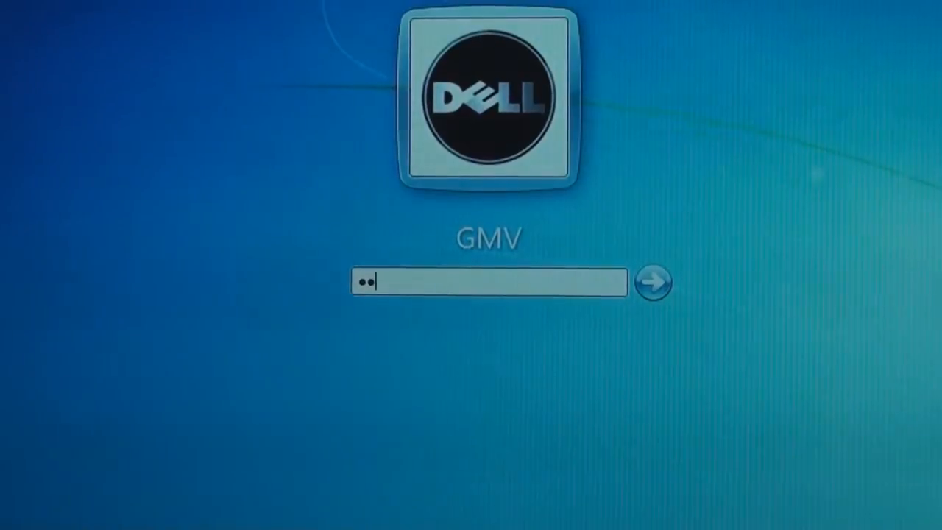
{"action": "type", "text": "**"}
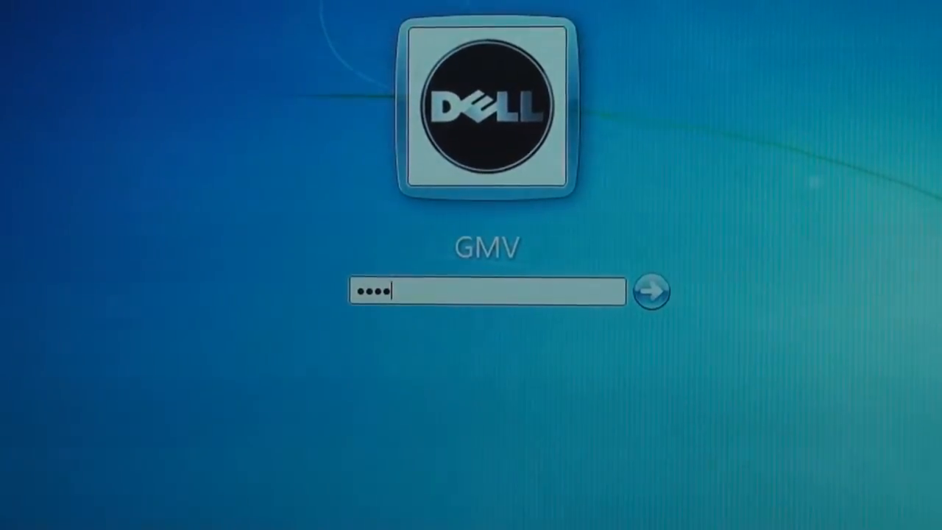
{"action": "left_click", "coordinate": [650, 290]}
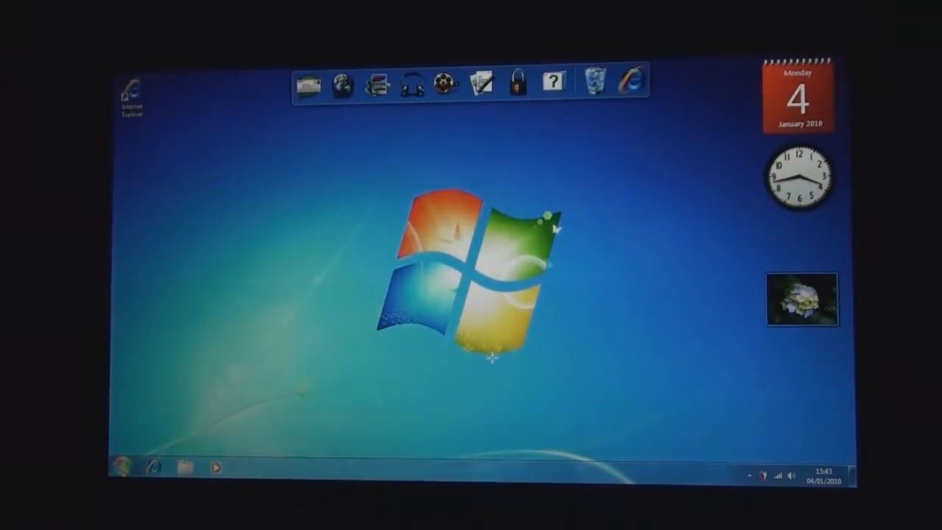
{"action": "left_click", "coordinate": [123, 466]}
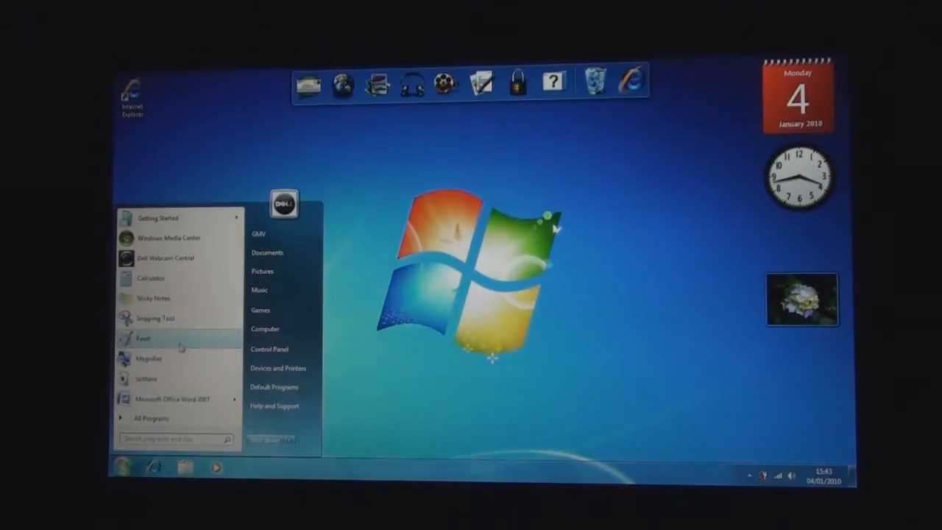
{"action": "mouse_move", "coordinate": [174, 399]}
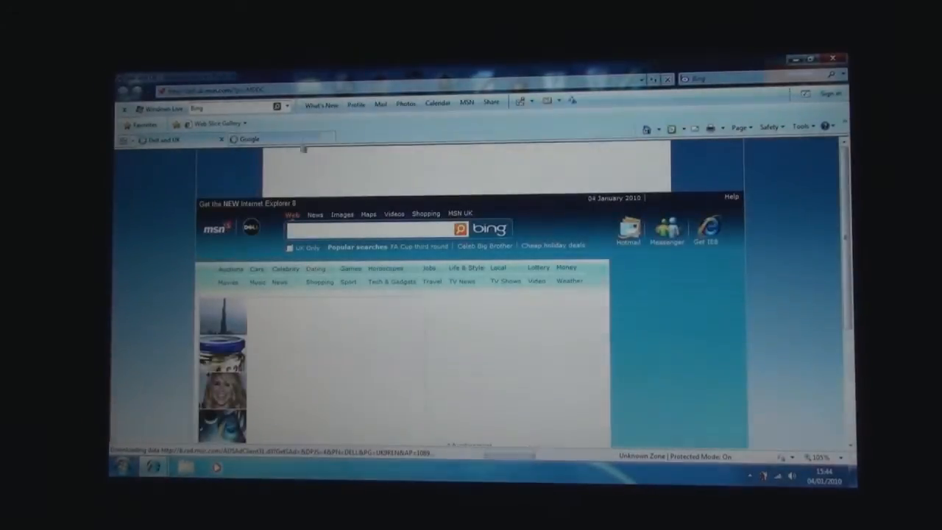
{"action": "left_click", "coordinate": [250, 139]}
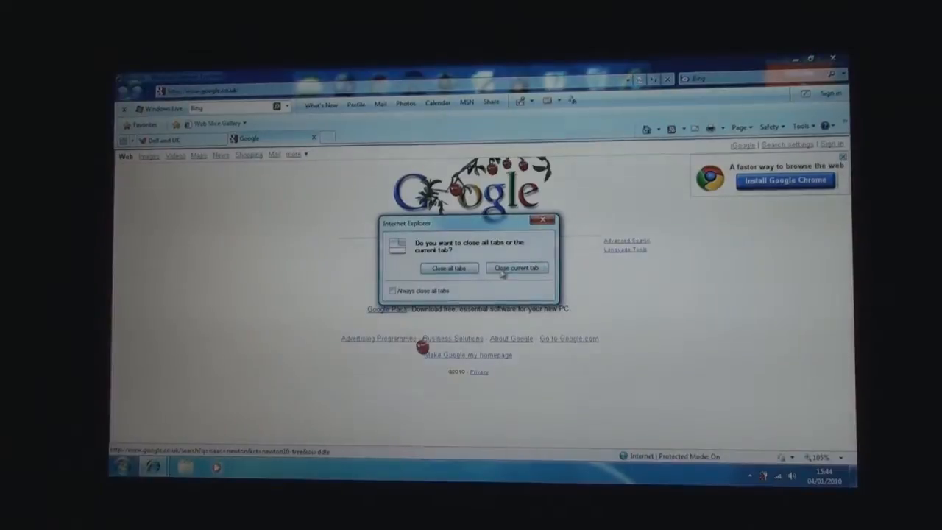
{"action": "left_click", "coordinate": [449, 268]}
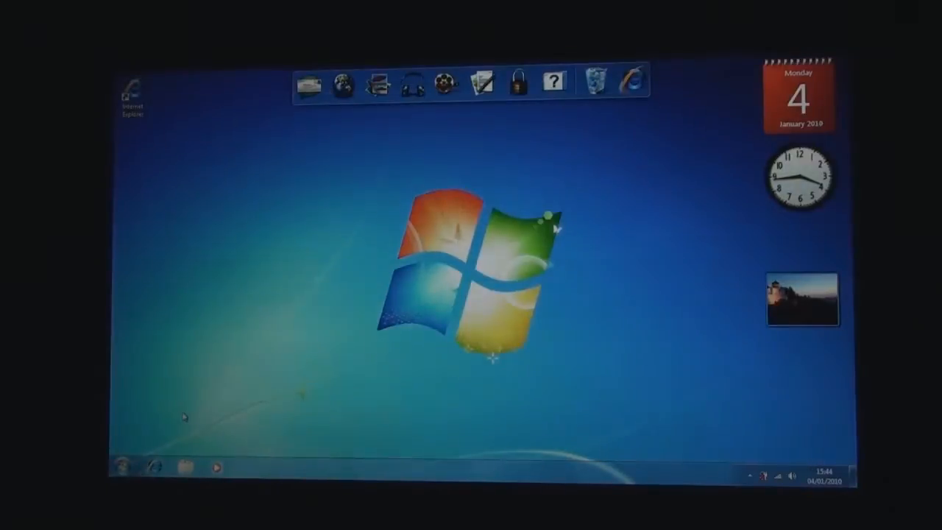
{"action": "left_click", "coordinate": [123, 467]}
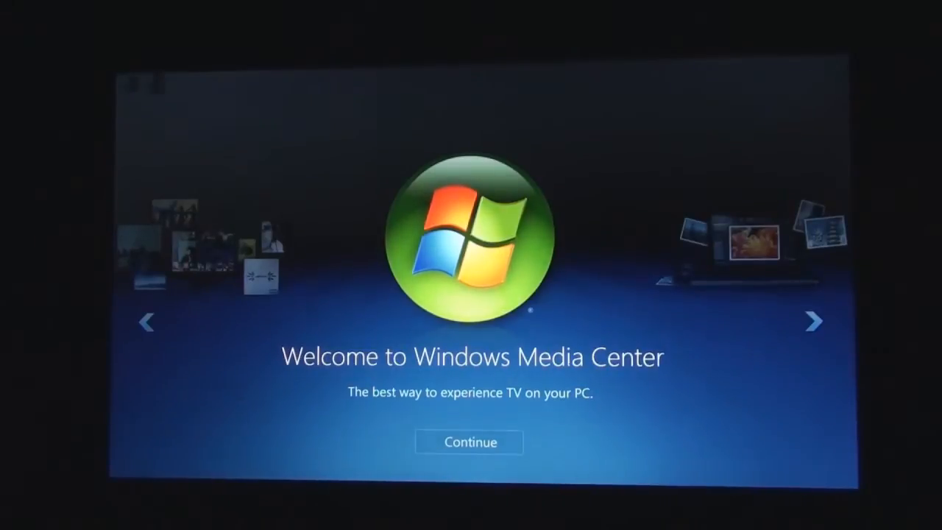
{"action": "left_click", "coordinate": [814, 323]}
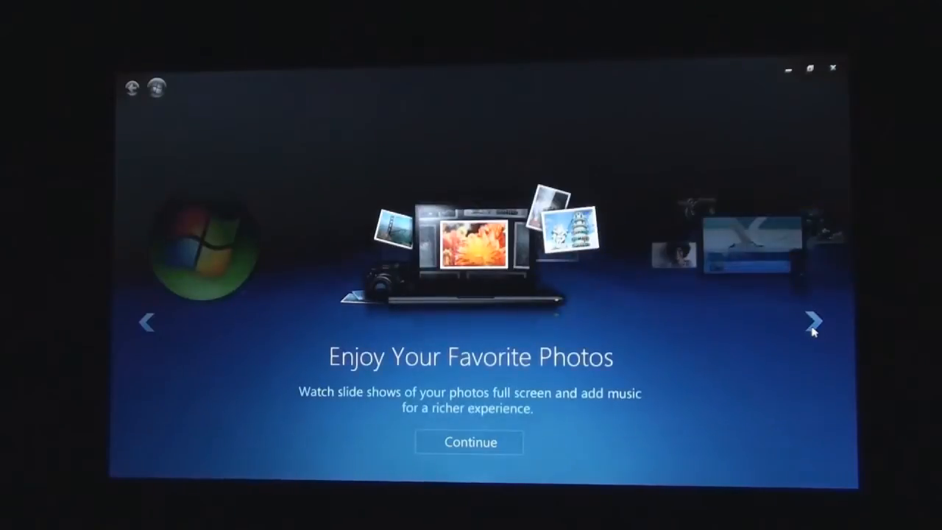
{"action": "left_click", "coordinate": [814, 321]}
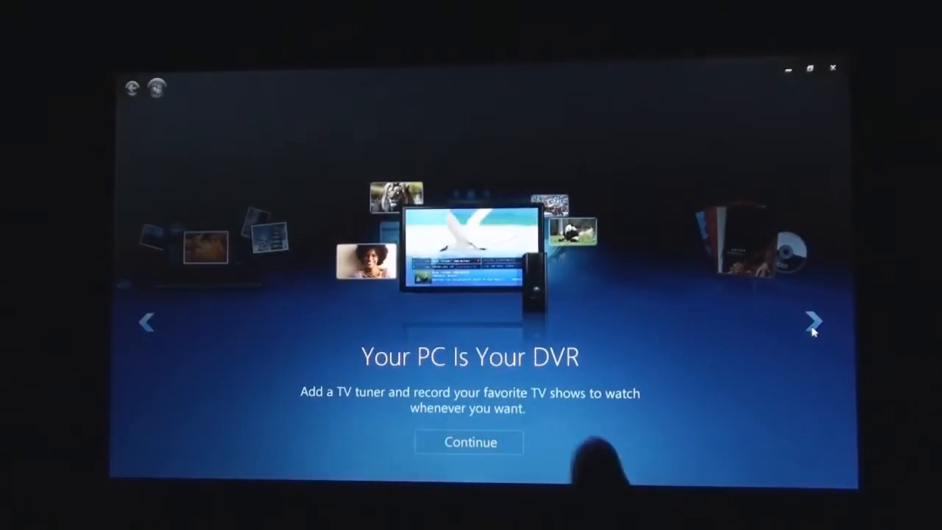
{"action": "left_click", "coordinate": [815, 322]}
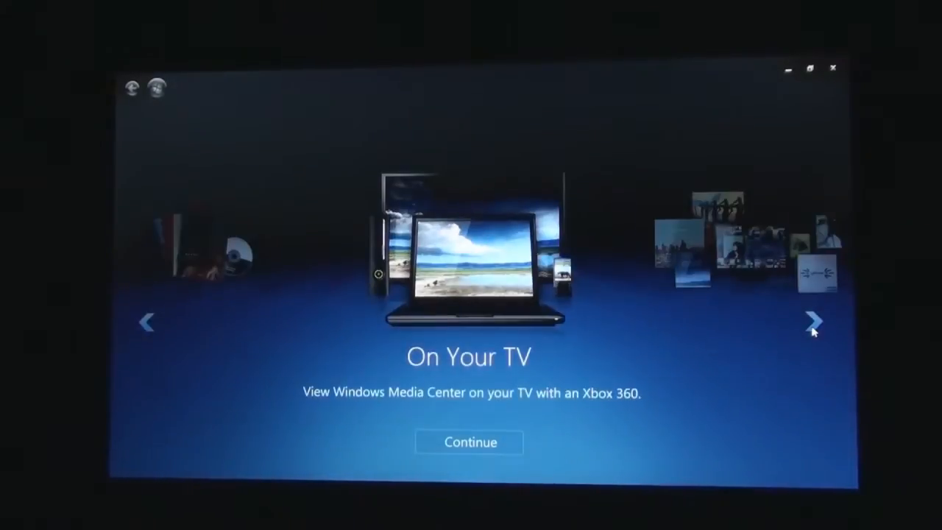
{"action": "left_click", "coordinate": [814, 322]}
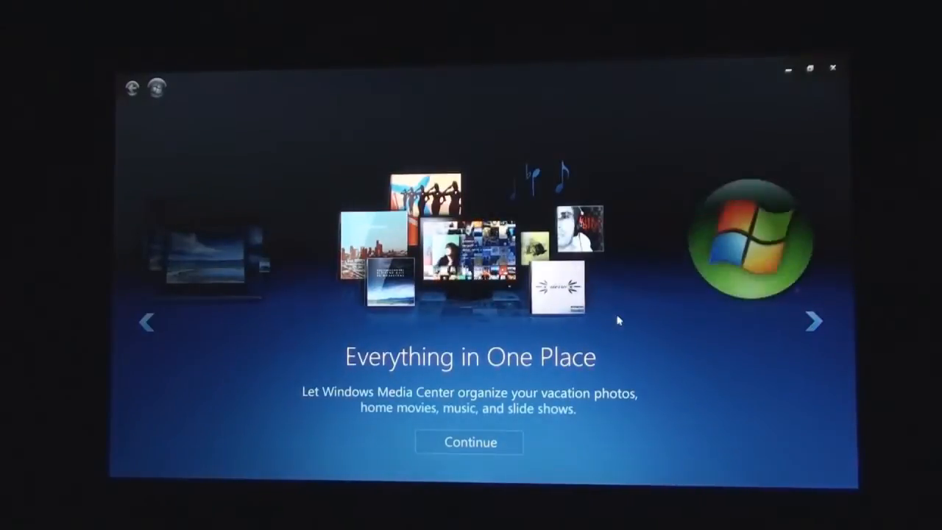
{"action": "left_click", "coordinate": [469, 442]}
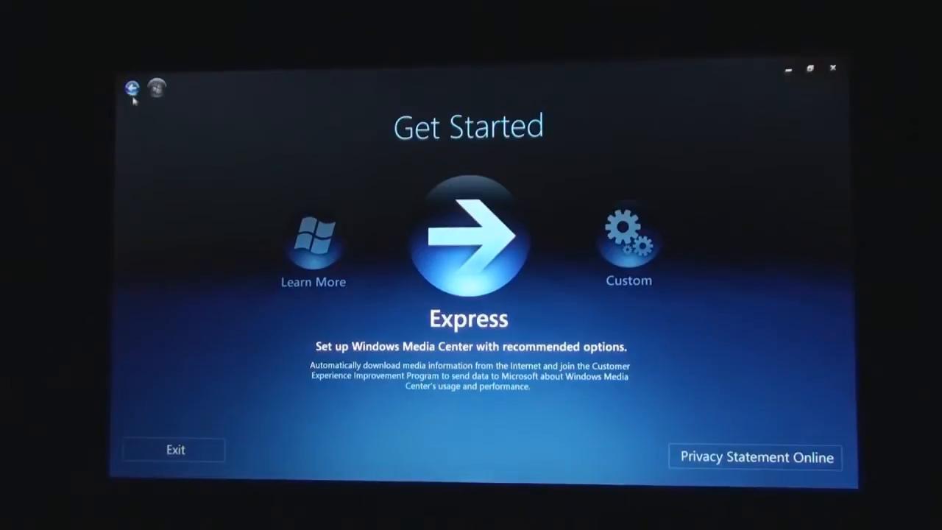
{"action": "left_click", "coordinate": [468, 239]}
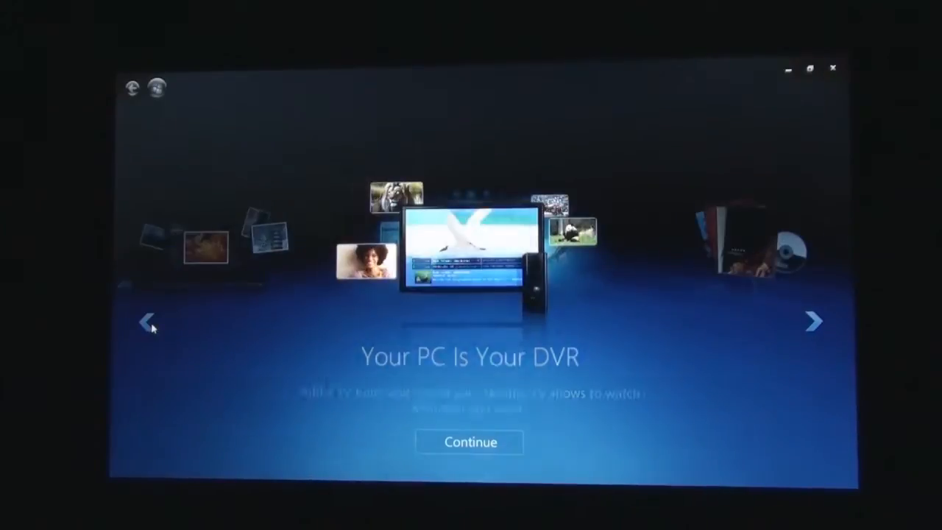
{"action": "left_click", "coordinate": [147, 321]}
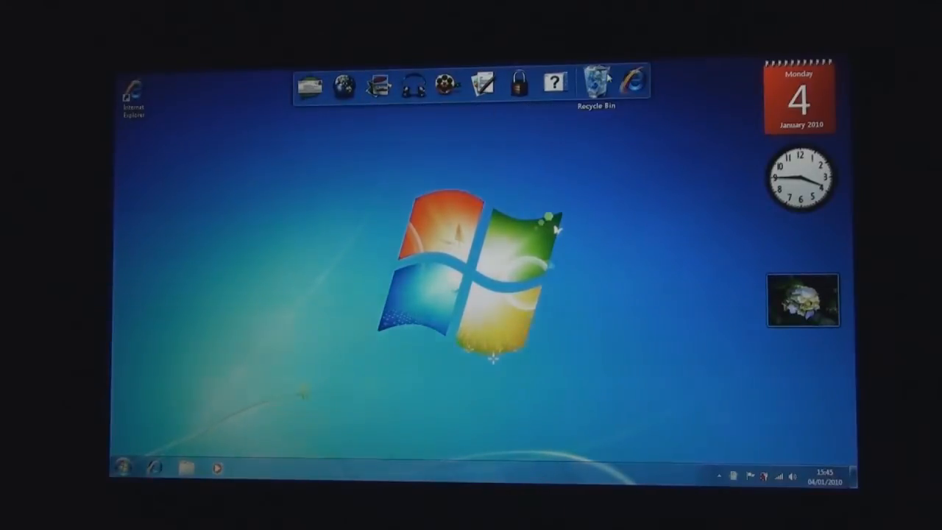
{"action": "mouse_move", "coordinate": [309, 86]}
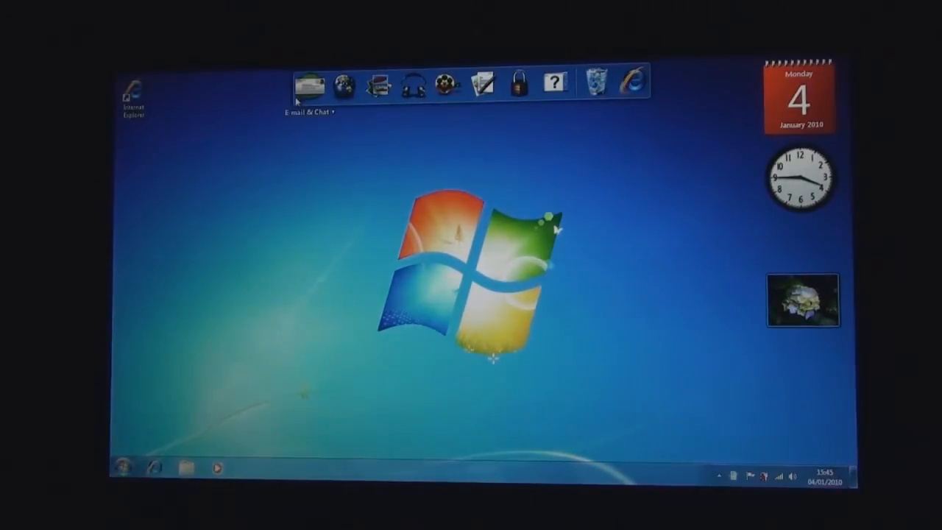
Show All Programs from the Start menu and scroll to the expanded Games folder
{"action": "left_click", "coordinate": [121, 469]}
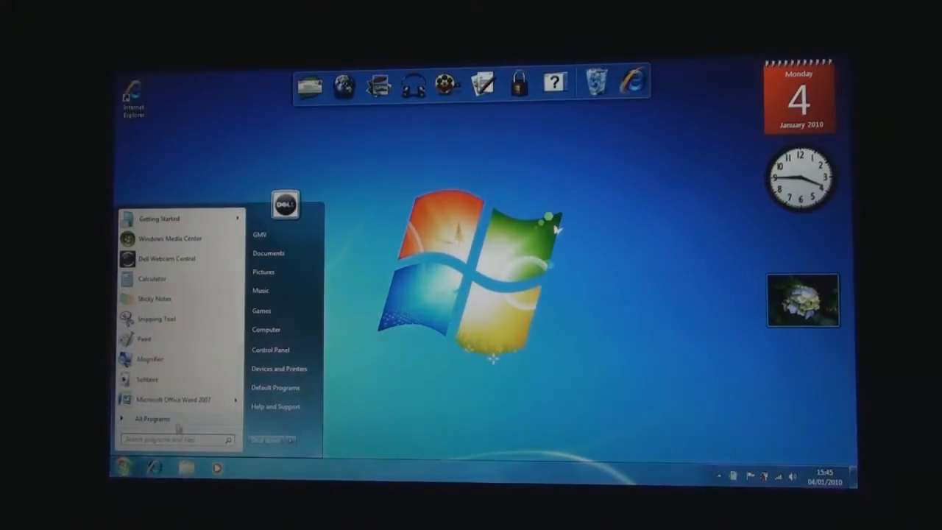
{"action": "left_click", "coordinate": [153, 418]}
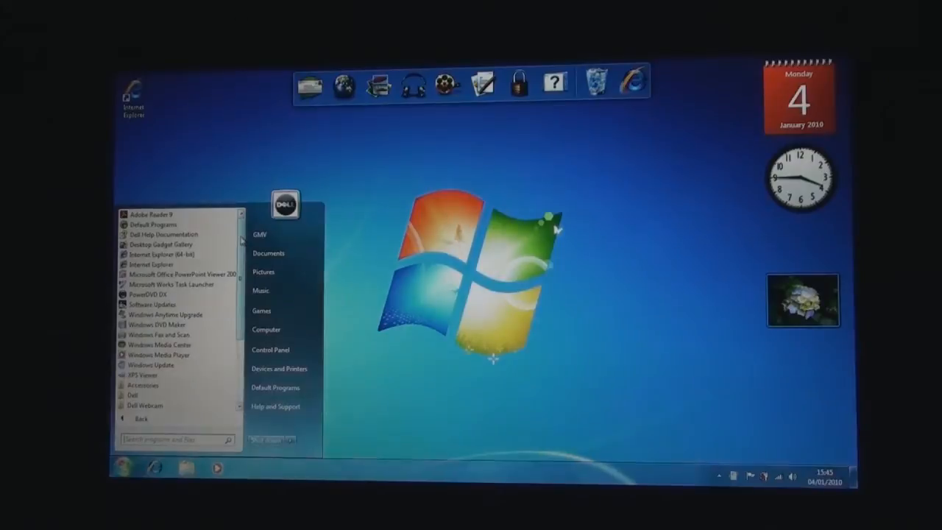
{"action": "scroll", "scroll_direction": "down", "scroll_amount": 3}
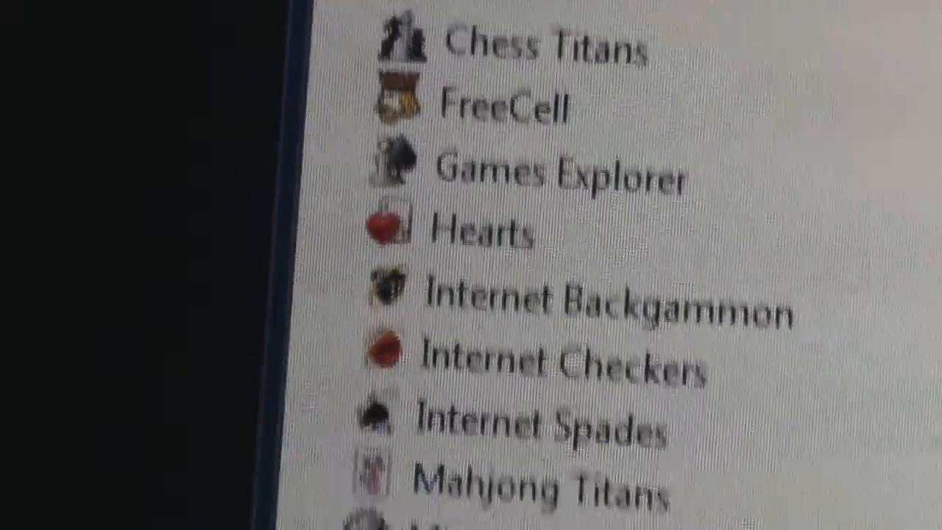
{"action": "scroll", "scroll_direction": "down", "scroll_amount": 3}
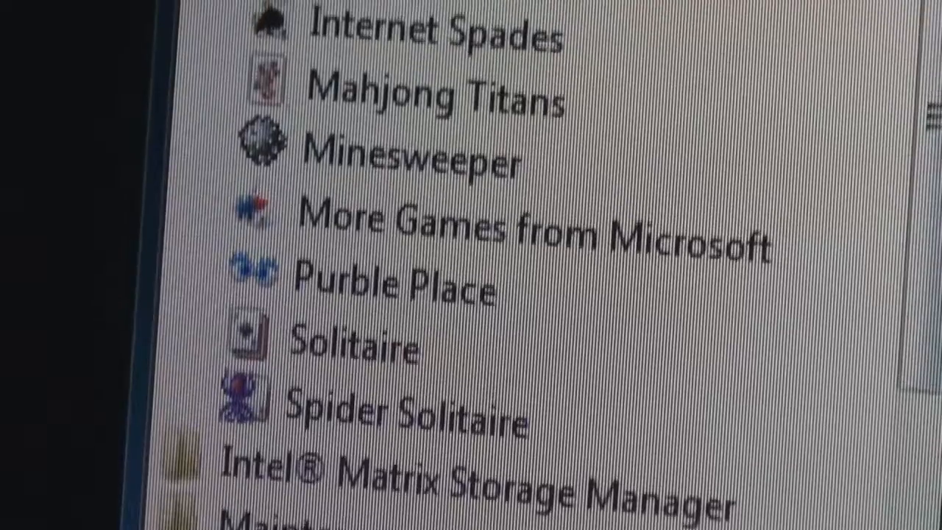
{"action": "scroll", "scroll_direction": "up", "scroll_amount": 3}
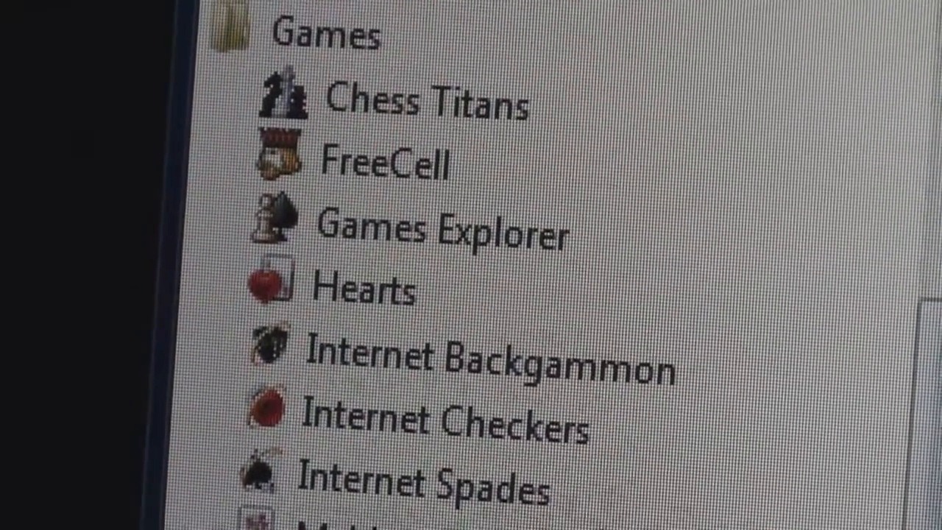
{"action": "scroll", "scroll_direction": "down", "scroll_amount": 3}
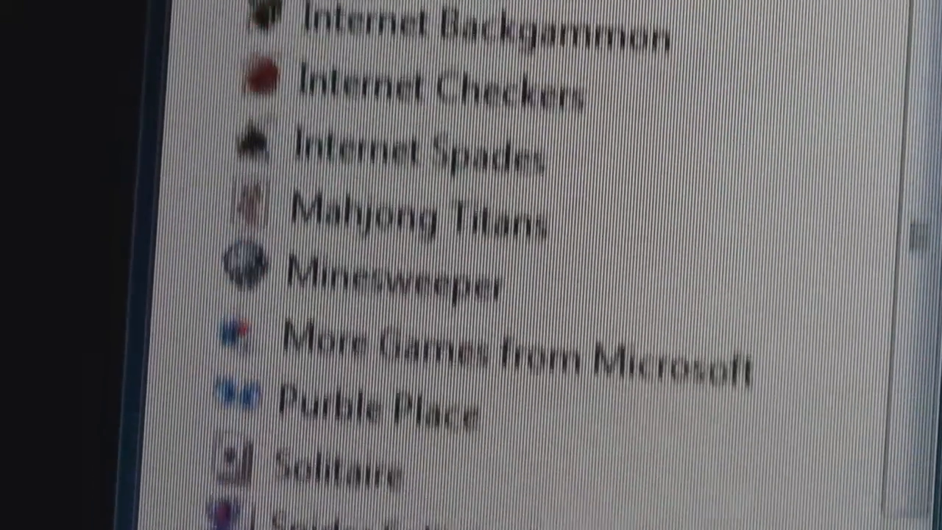
{"action": "scroll", "scroll_direction": "up", "scroll_amount": 3}
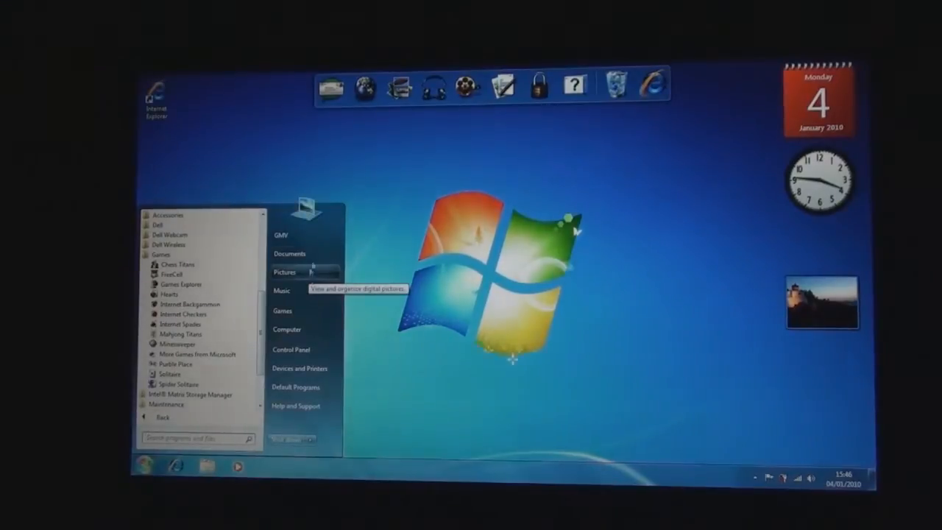
Browse to the Videos library's Sample Videos and launch the Wildlife clip in Media Player
{"action": "left_click", "coordinate": [288, 253]}
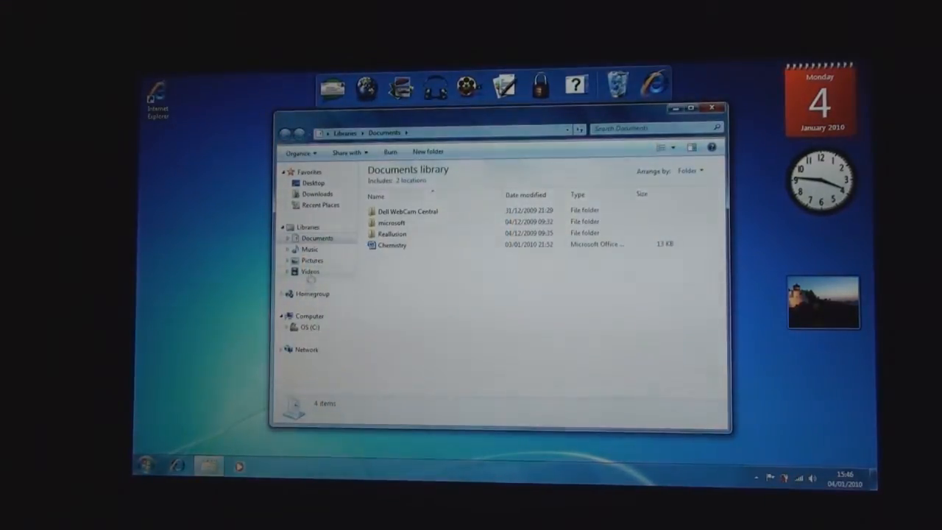
{"action": "left_click", "coordinate": [309, 271]}
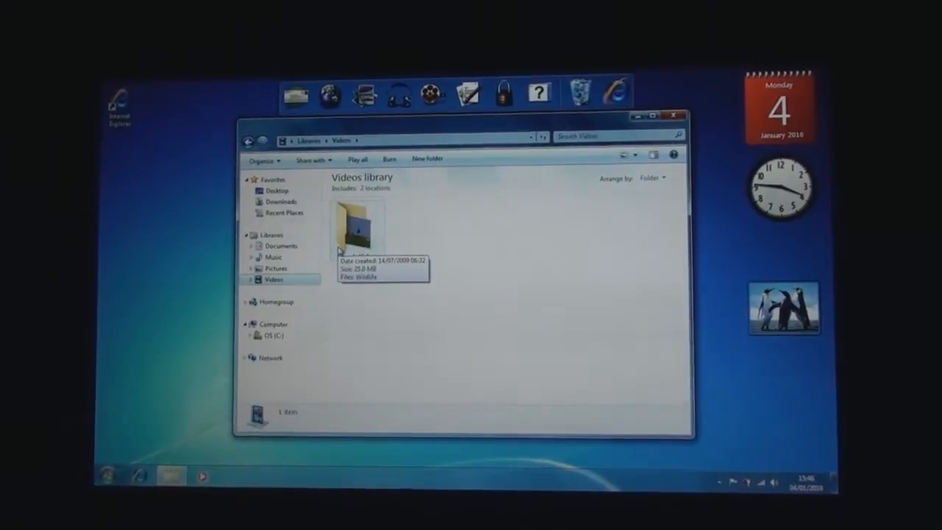
{"action": "double_click", "coordinate": [356, 224]}
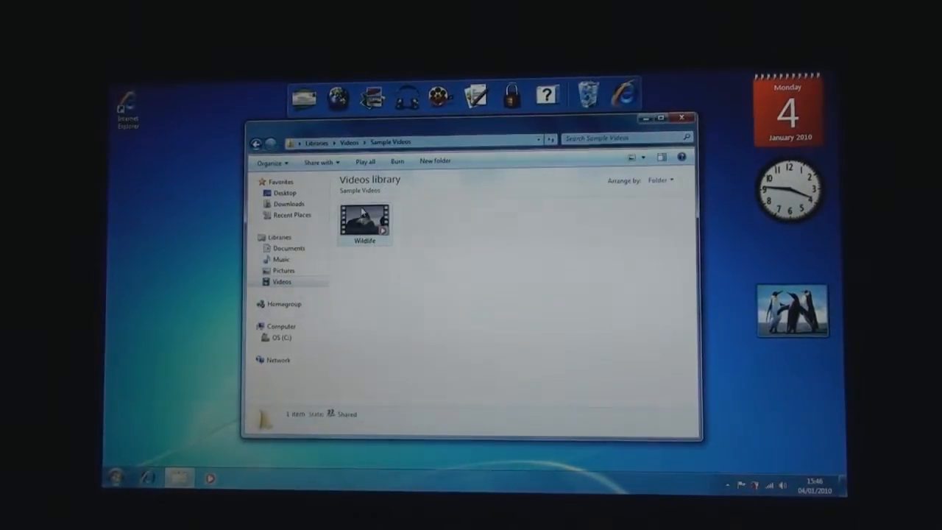
{"action": "left_click", "coordinate": [365, 221]}
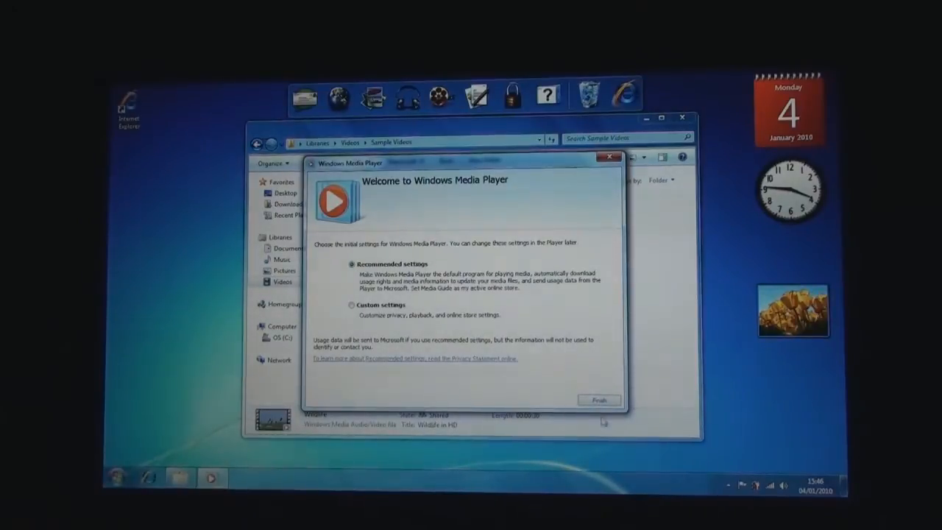
Finish Media Player's first-run setup, play Wildlife to the end, then close the player
{"action": "left_click", "coordinate": [597, 401]}
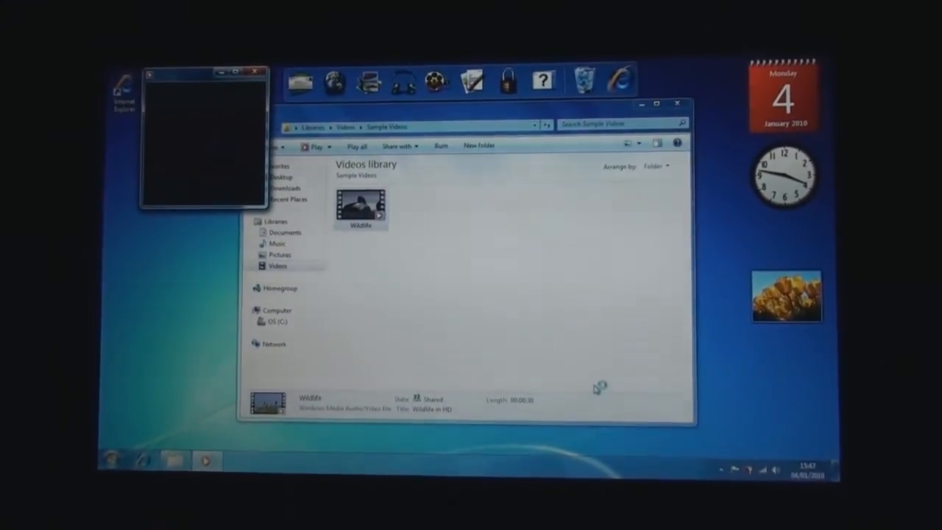
{"action": "double_click", "coordinate": [359, 203]}
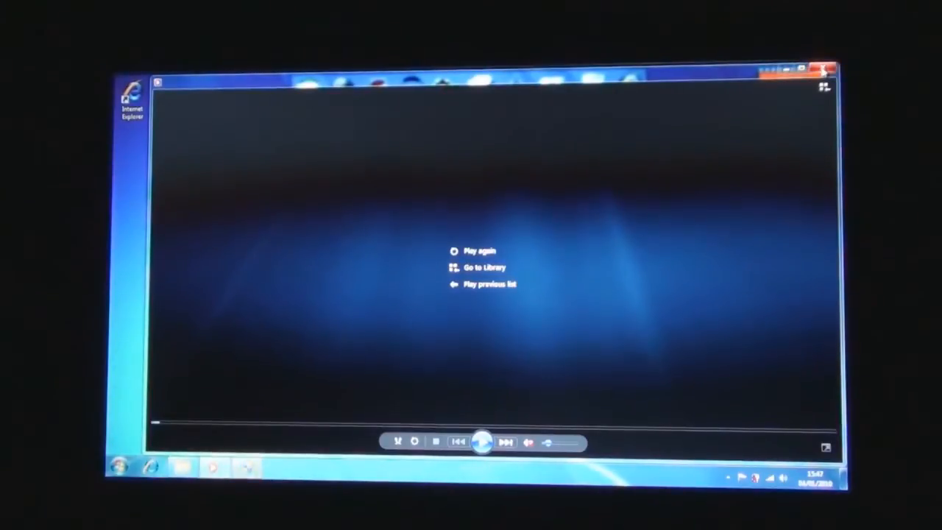
{"action": "left_click", "coordinate": [483, 266]}
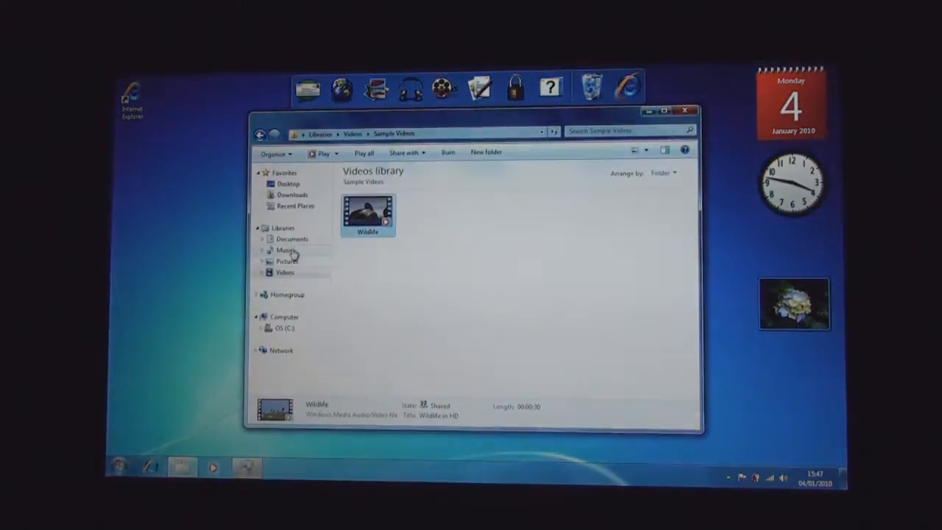
View the Sample Pictures thumbnails in the Pictures library, then close Explorer
{"action": "left_click", "coordinate": [287, 261]}
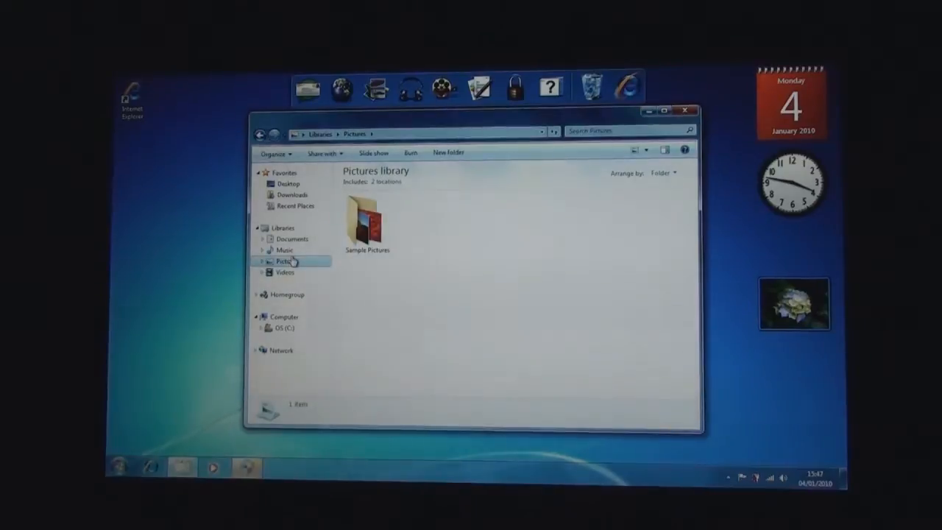
{"action": "double_click", "coordinate": [366, 224]}
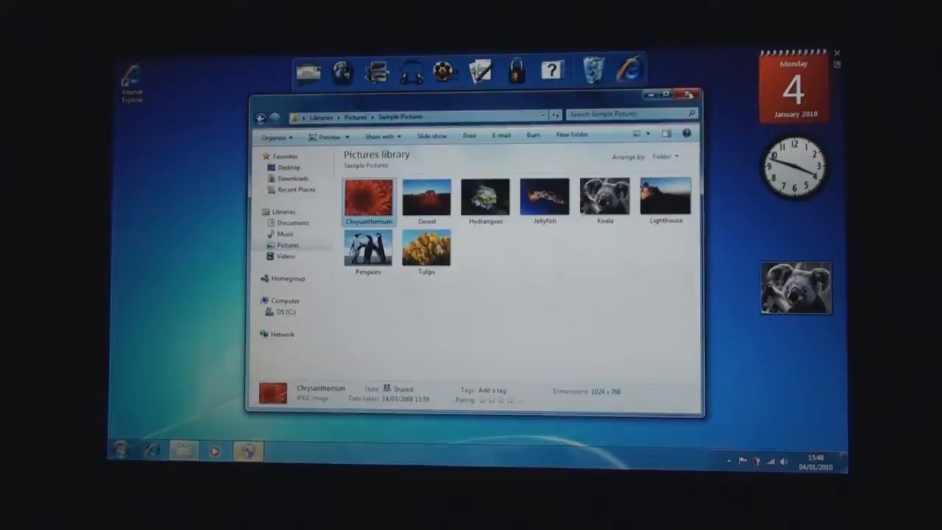
{"action": "left_click", "coordinate": [688, 94]}
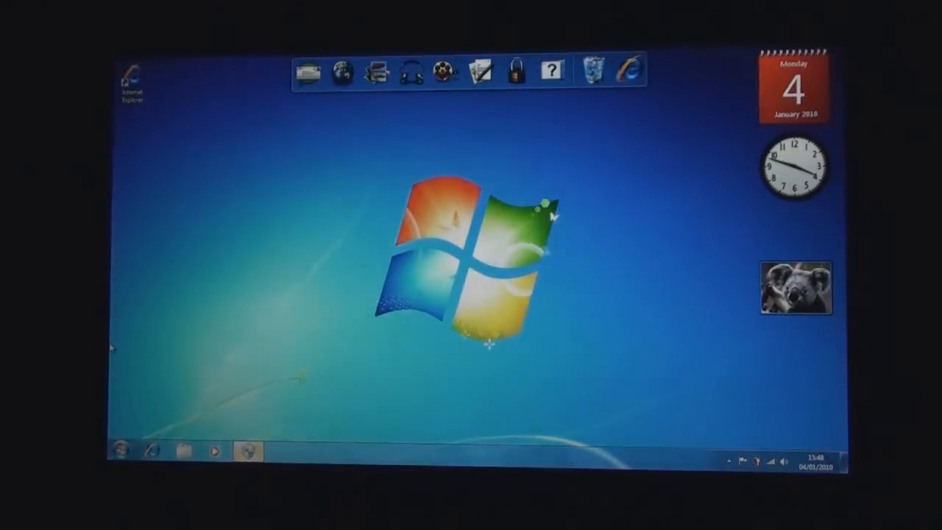
Launch Paint from the Start menu onto a blank canvas
{"action": "left_click", "coordinate": [120, 450]}
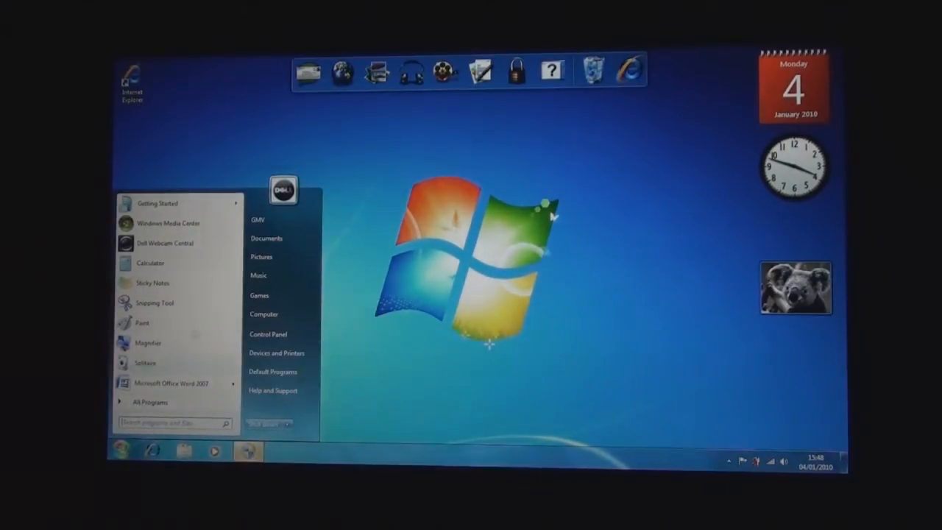
{"action": "mouse_move", "coordinate": [177, 243]}
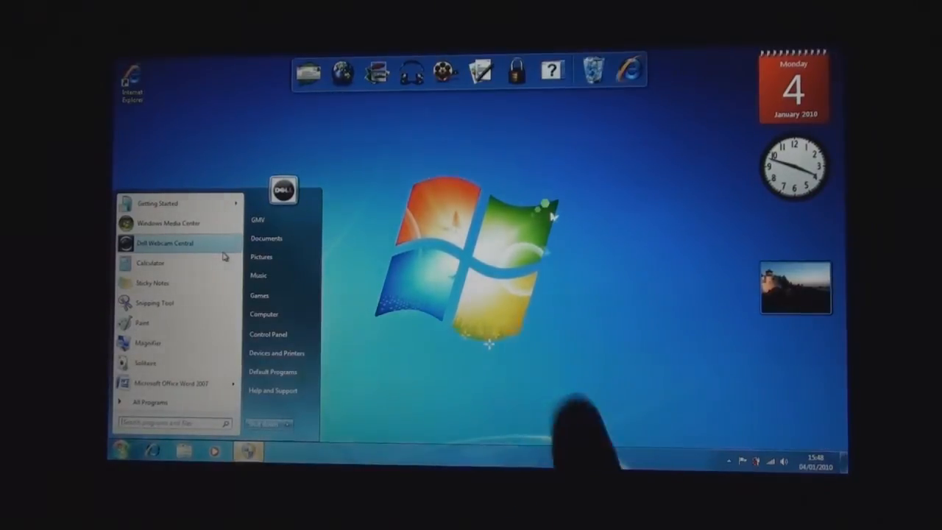
{"action": "mouse_move", "coordinate": [582, 427]}
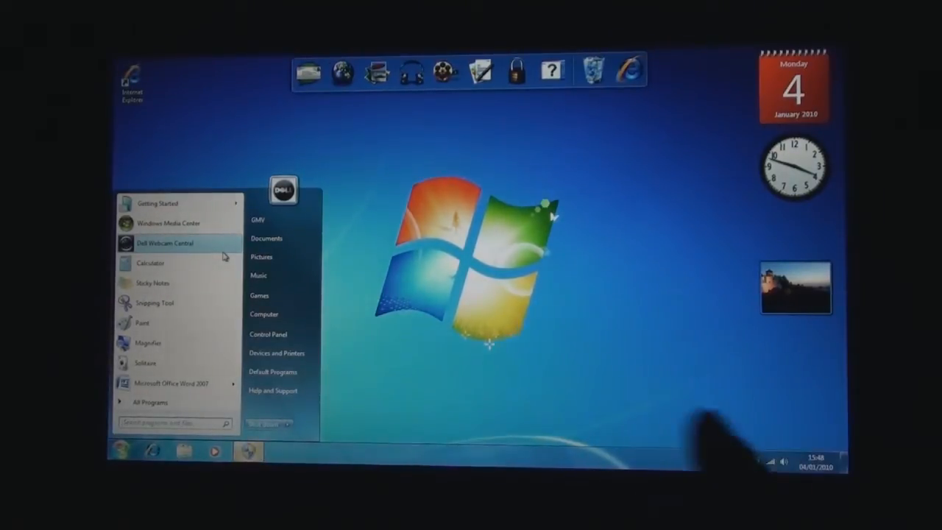
{"action": "mouse_move", "coordinate": [153, 304]}
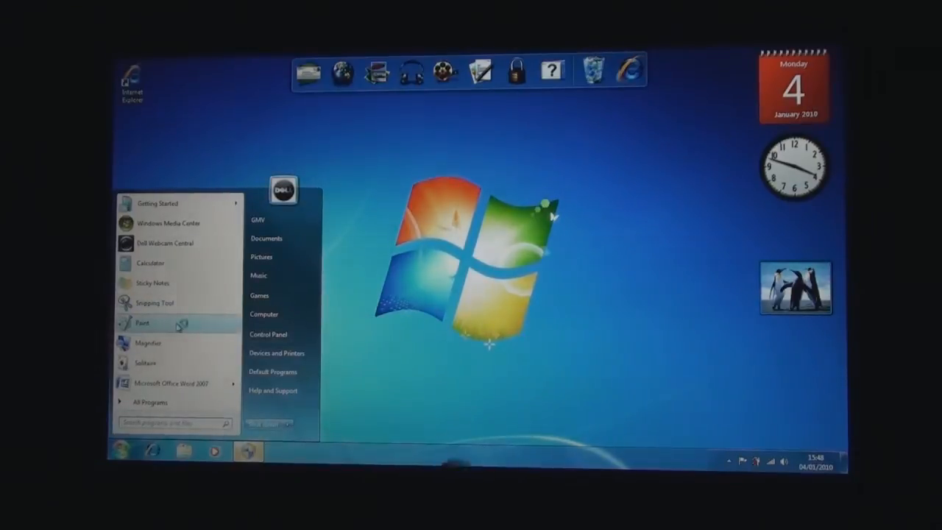
{"action": "left_click", "coordinate": [141, 323]}
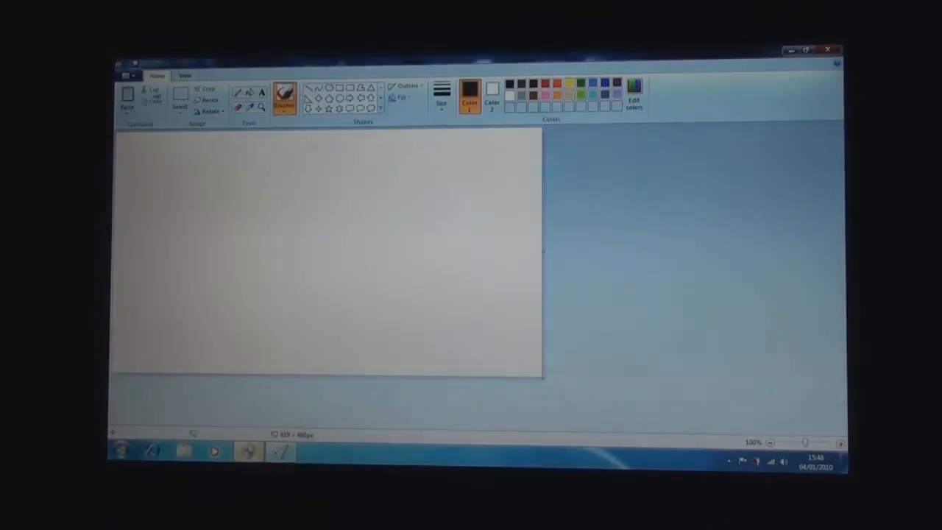
Look over Paint's View and Home ribbons, then exit Paint from its menu
{"action": "left_click", "coordinate": [184, 75]}
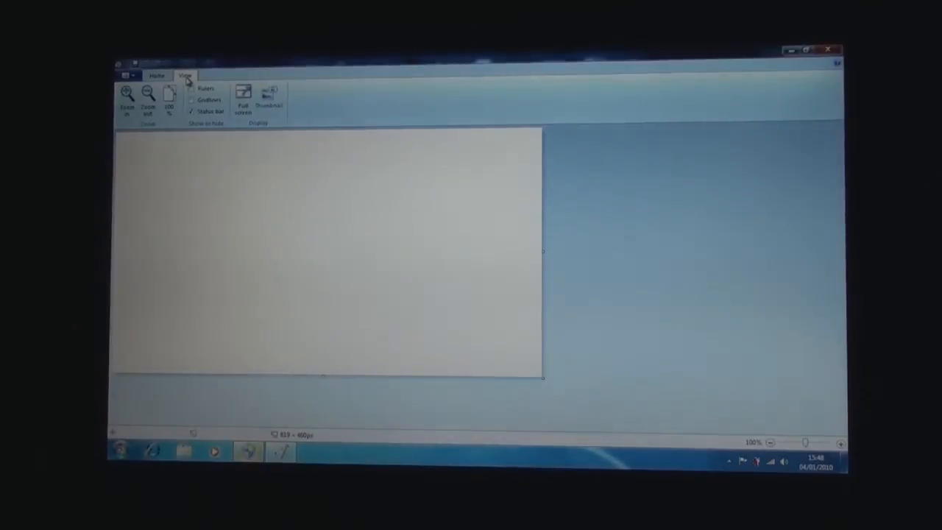
{"action": "left_click", "coordinate": [156, 76]}
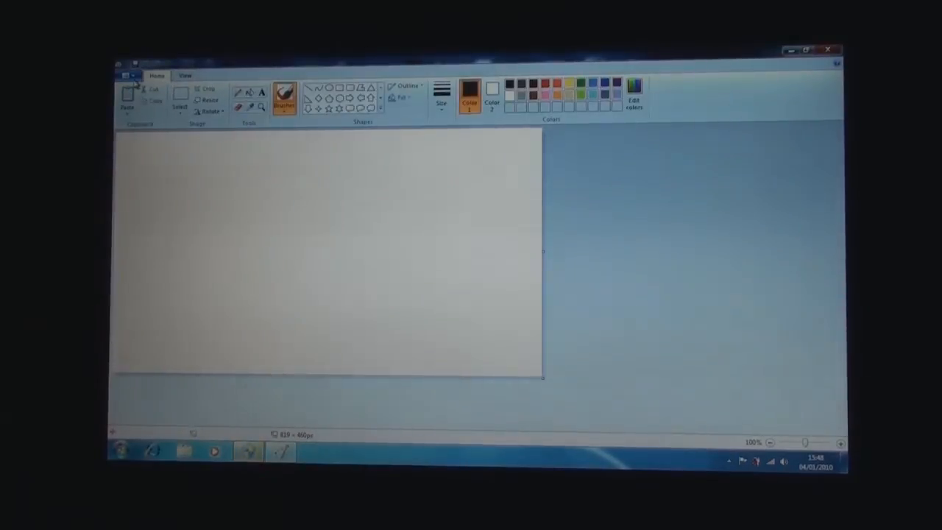
{"action": "mouse_move", "coordinate": [131, 77]}
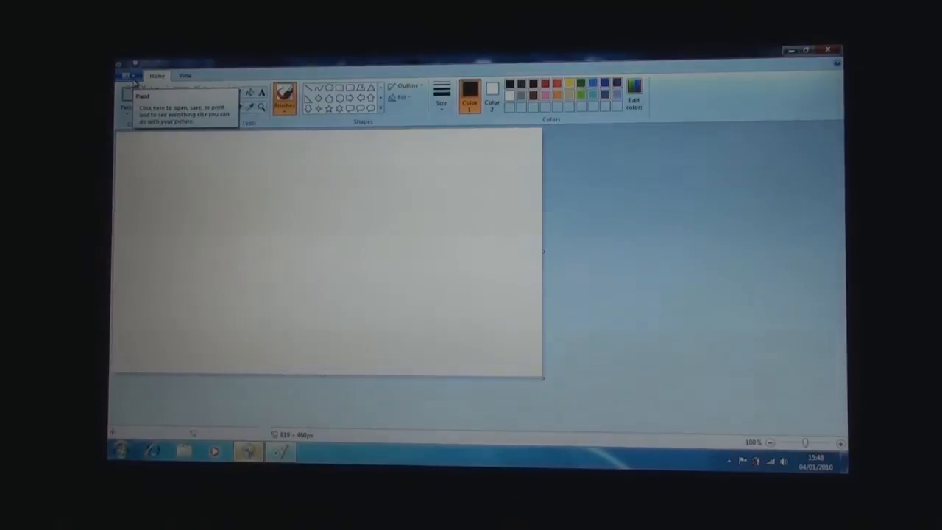
{"action": "left_click", "coordinate": [130, 77]}
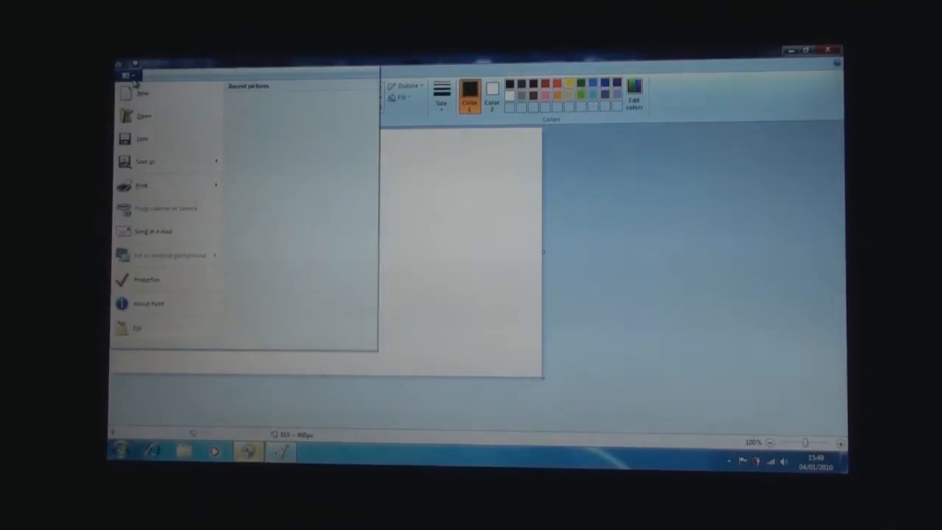
{"action": "left_click", "coordinate": [140, 186]}
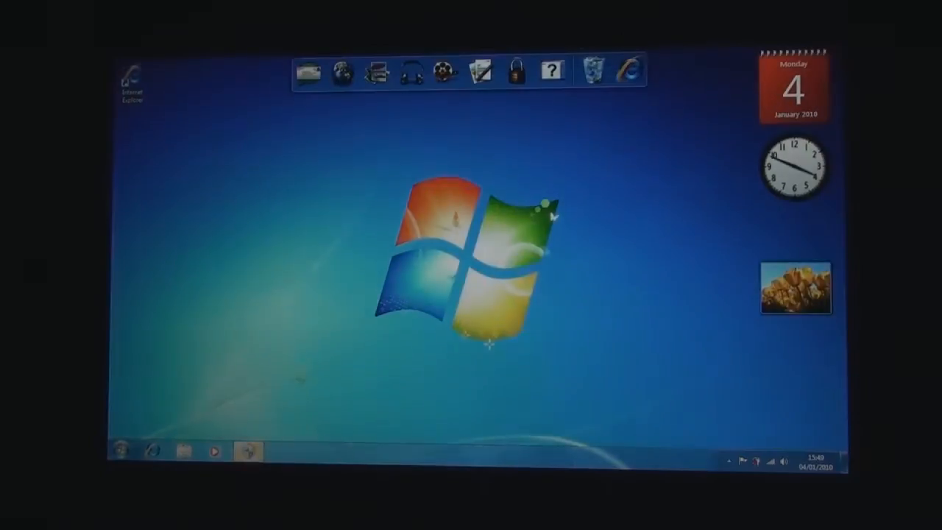
{"action": "mouse_move", "coordinate": [411, 71]}
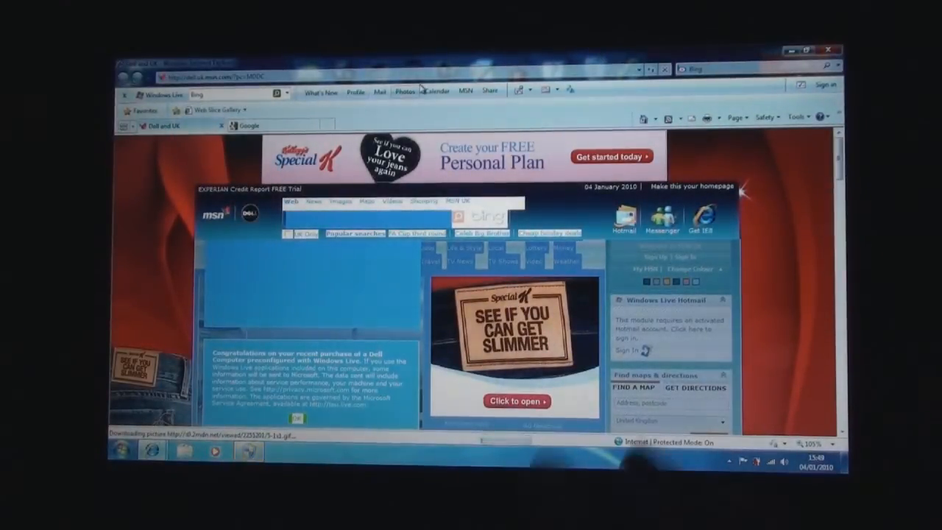
{"action": "mouse_move", "coordinate": [404, 92]}
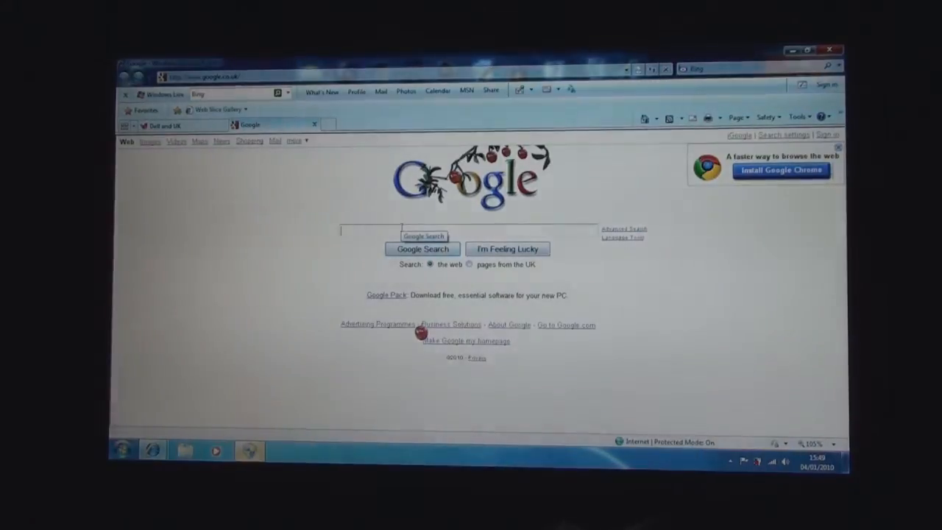
Search Google for greenmanvideos via the suggestion, then close Internet Explorer
{"action": "type", "text": "greenmanvideos"}
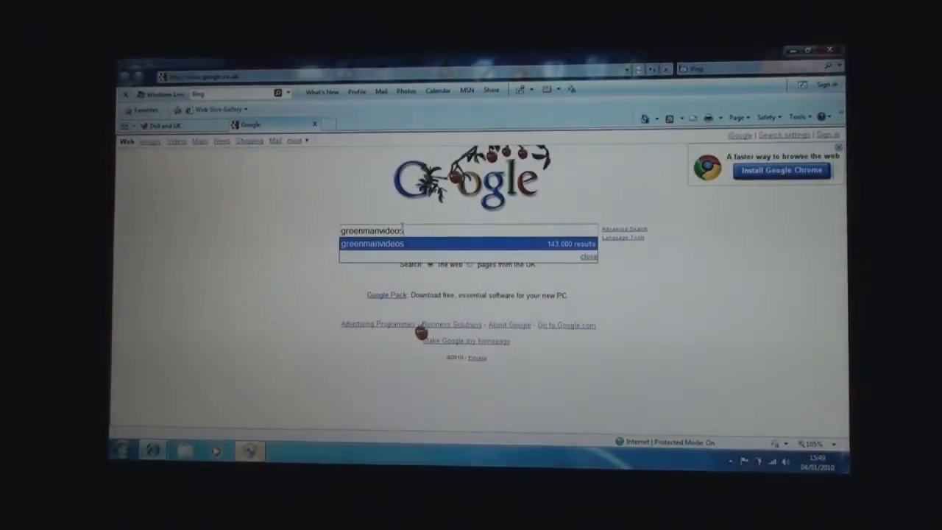
{"action": "left_click", "coordinate": [370, 244]}
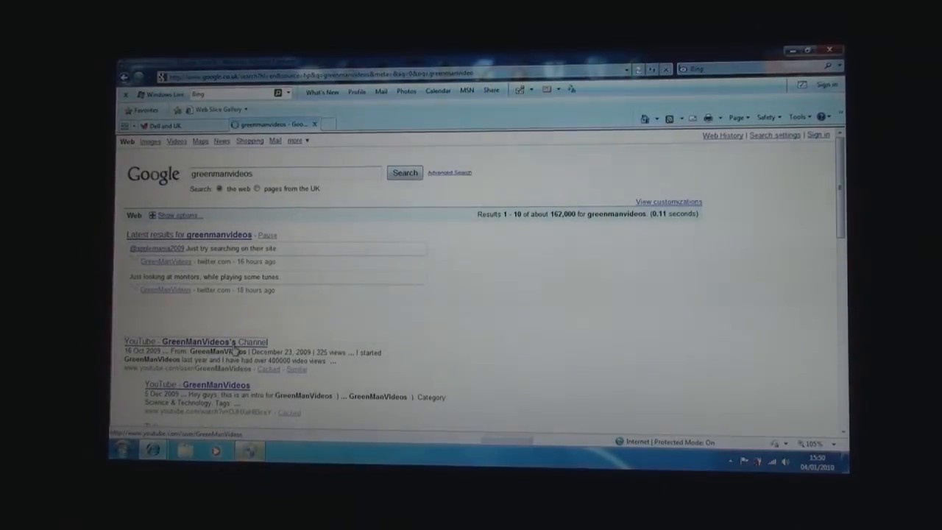
{"action": "left_click", "coordinate": [213, 341]}
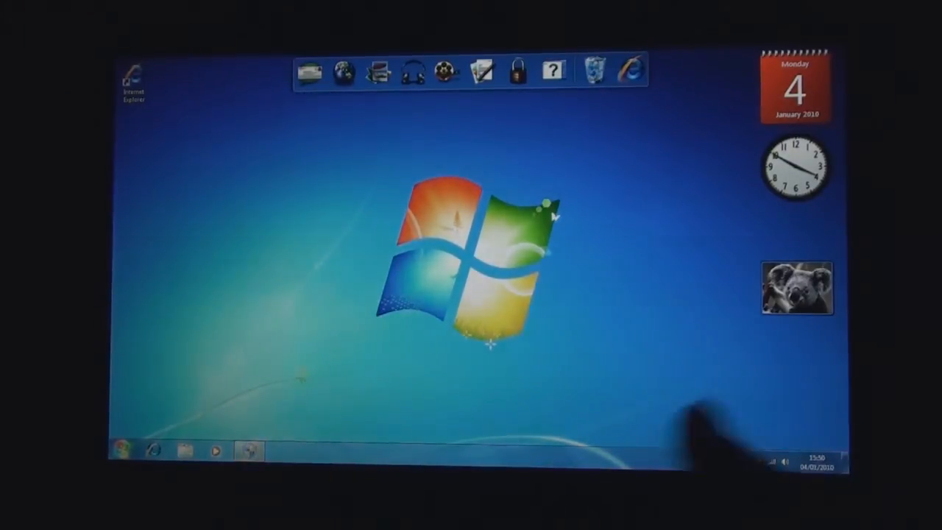
Shut down the laptop from the Start menu
{"action": "left_click", "coordinate": [123, 450]}
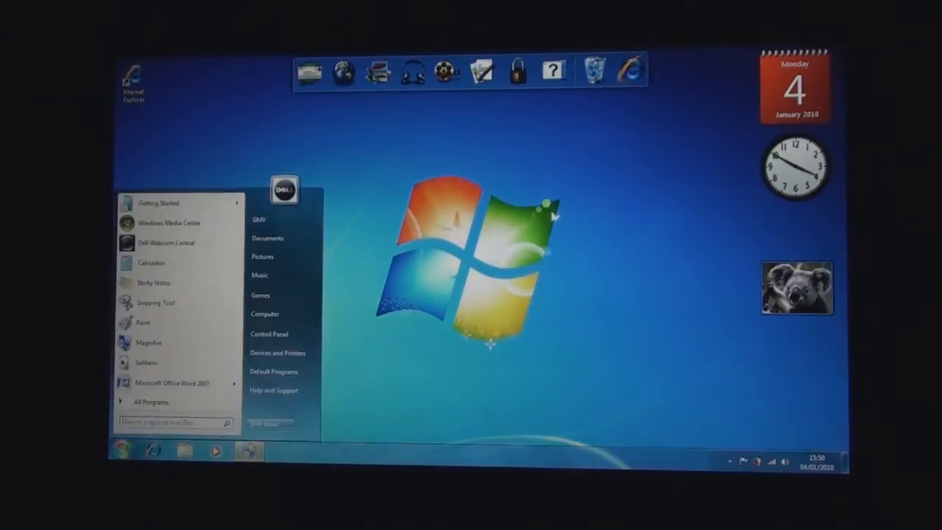
{"action": "mouse_move", "coordinate": [397, 186]}
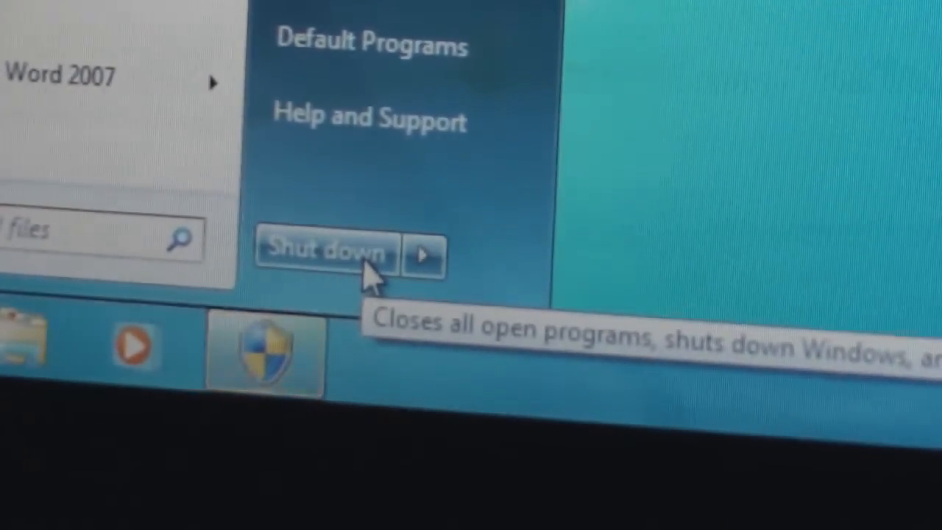
{"action": "left_click", "coordinate": [327, 250]}
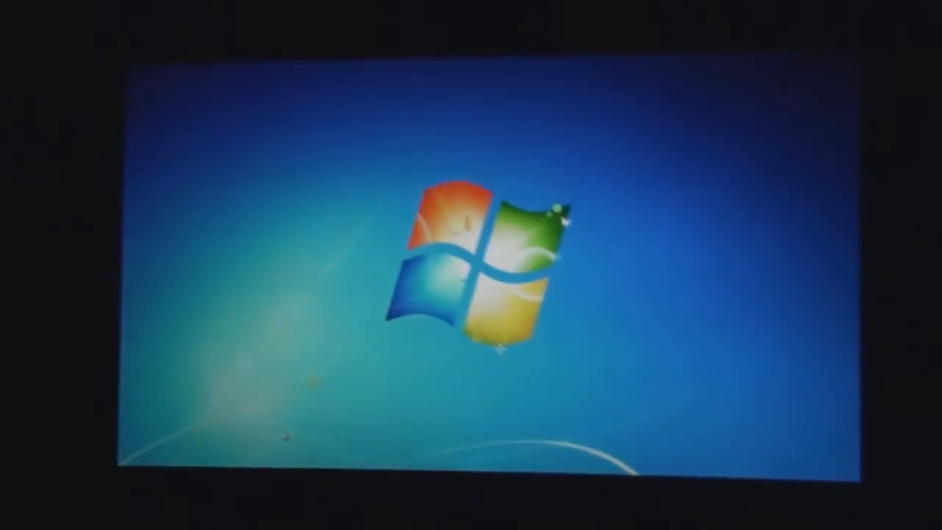